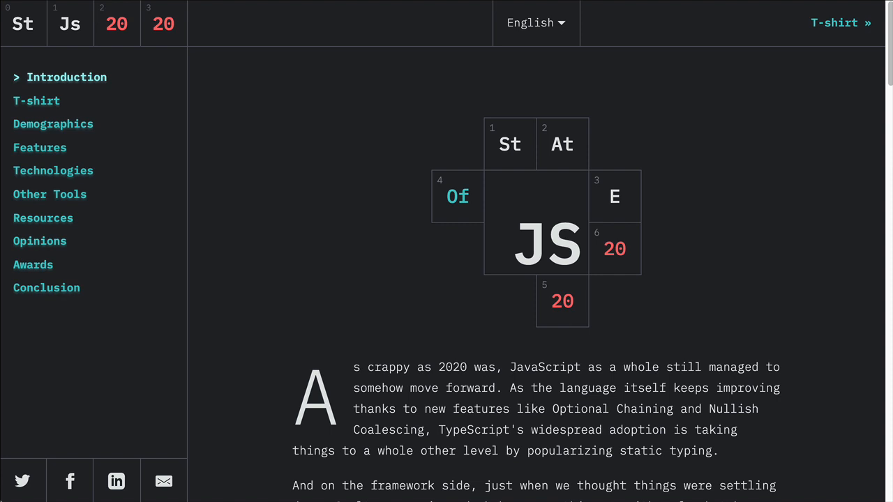
mouse_move(49, 131)
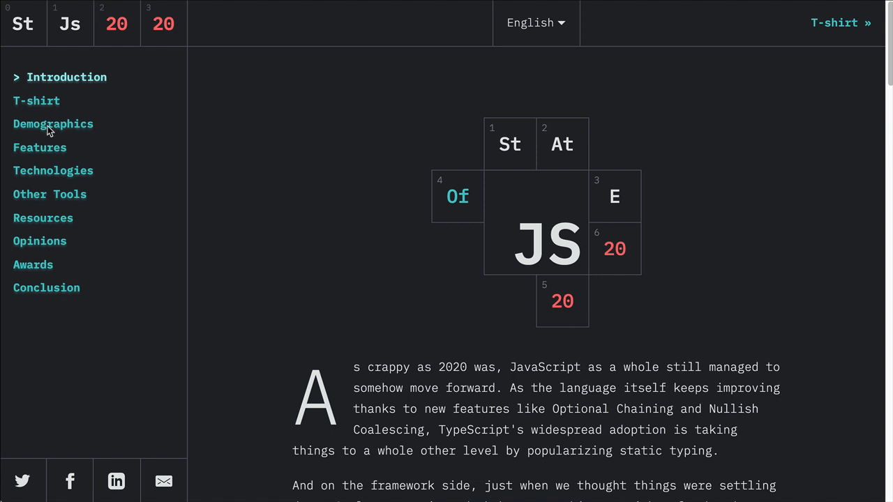
mouse_move(53, 122)
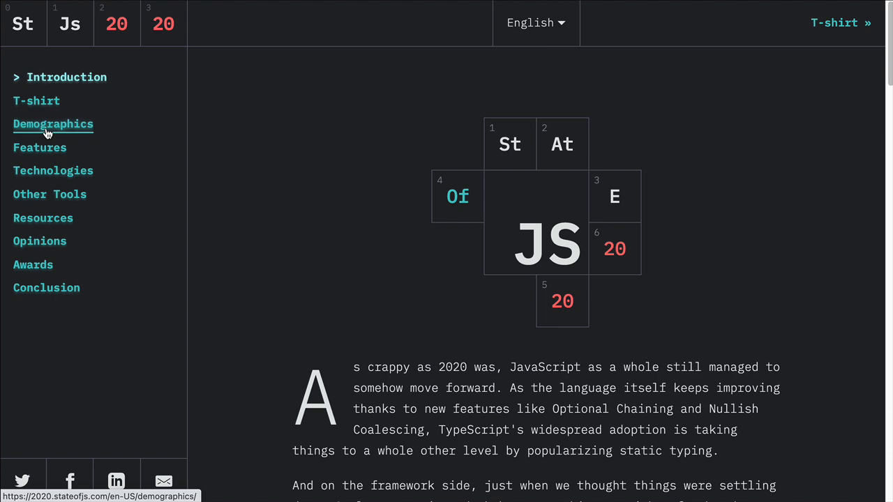
Go to the Demographics results and bring the Country or Region world map into view
click(53, 123)
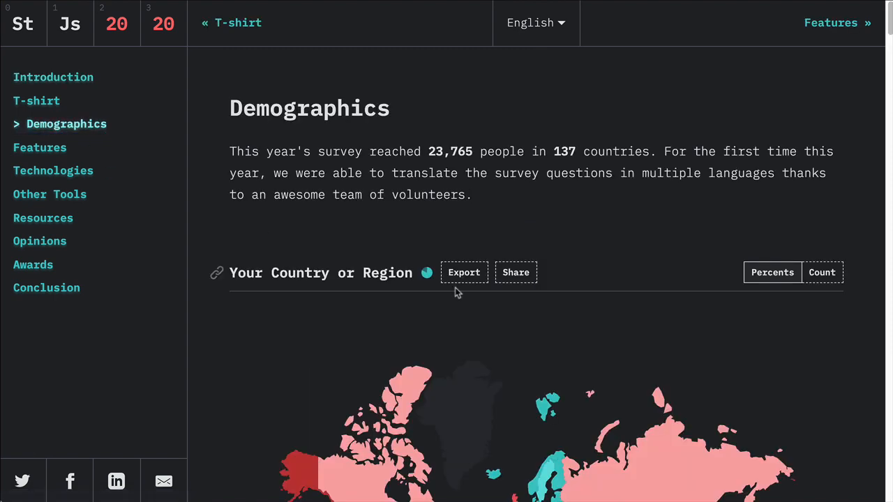
scroll(down, 3)
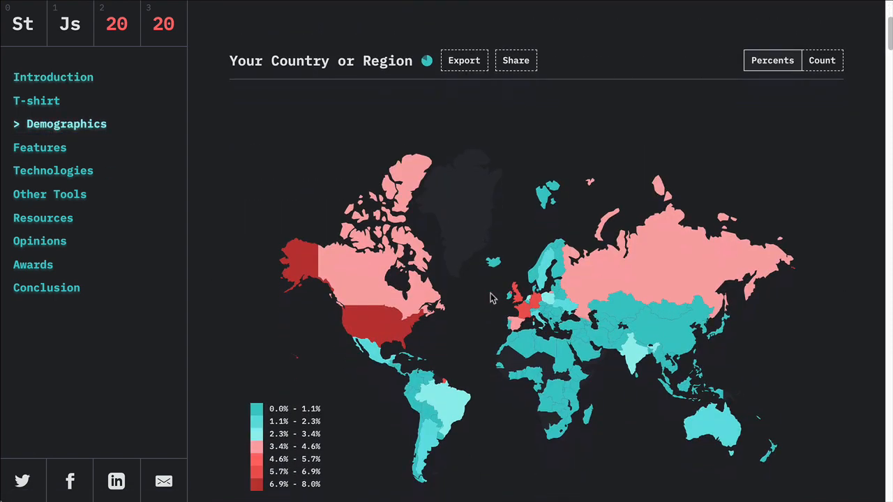
mouse_move(575, 272)
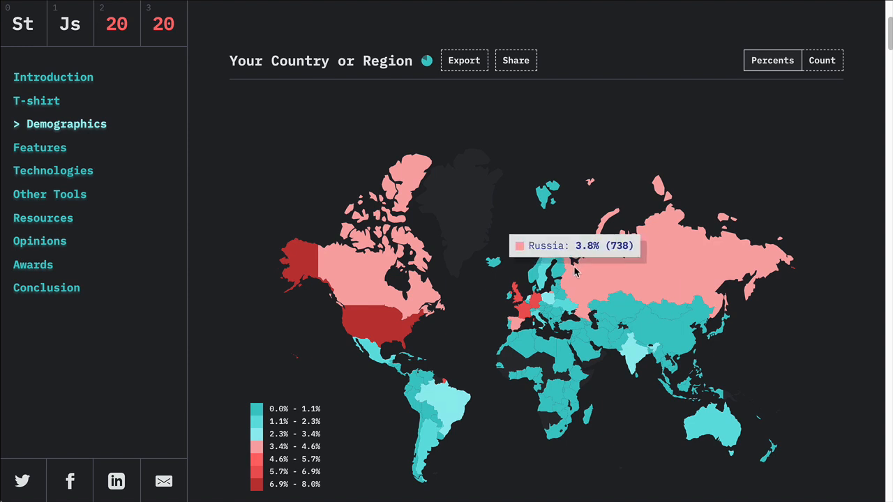
mouse_move(602, 322)
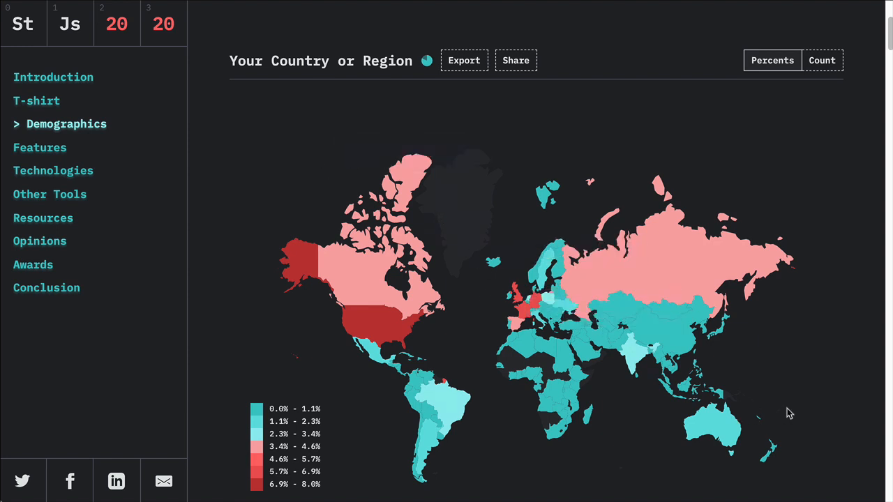
mouse_move(780, 415)
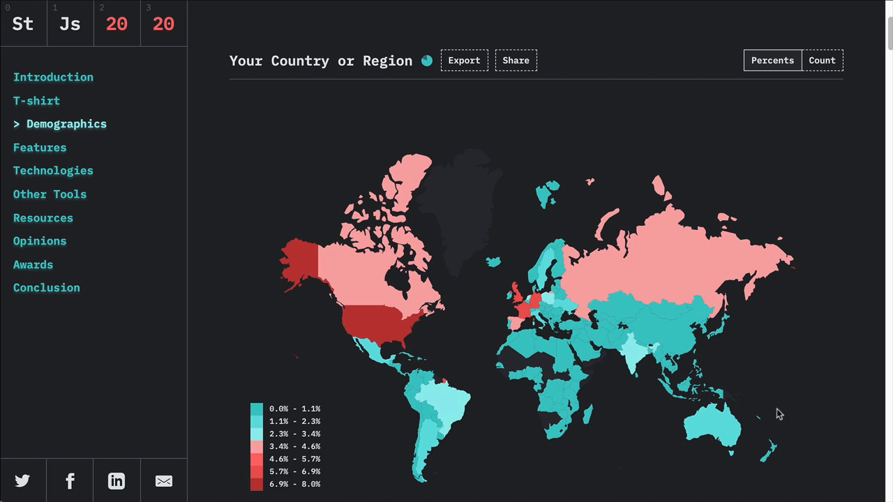
Scroll past the map through the survey Language chart to Years of Experience
scroll(down, 3)
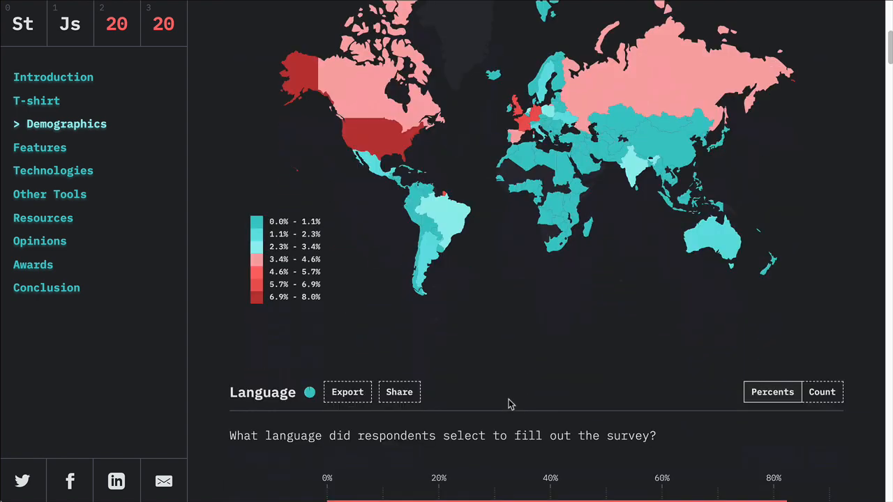
scroll(down, 3)
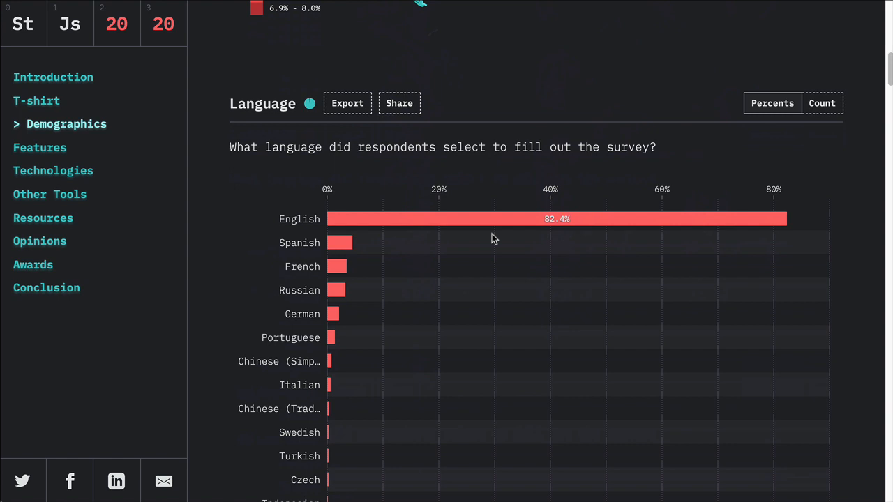
mouse_move(531, 310)
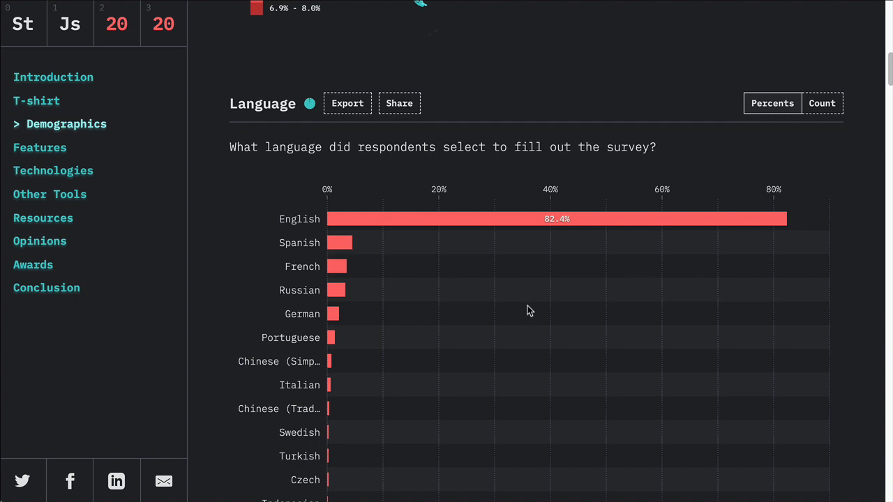
scroll(down, 3)
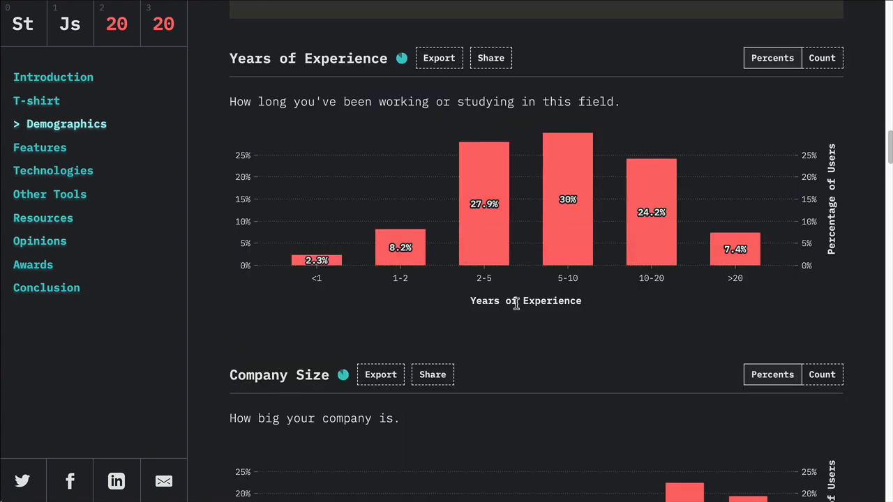
Continue past Years of Experience and Gender to the Race & Ethnicity chart
scroll(down, 3)
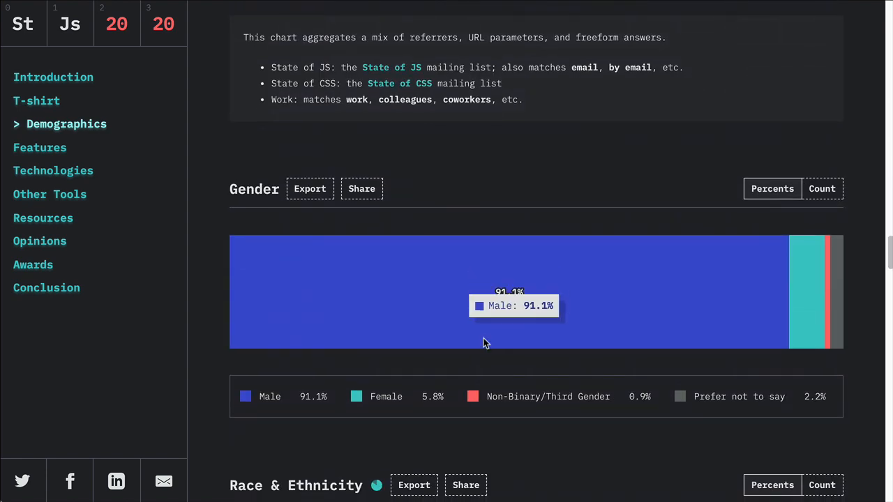
mouse_move(543, 452)
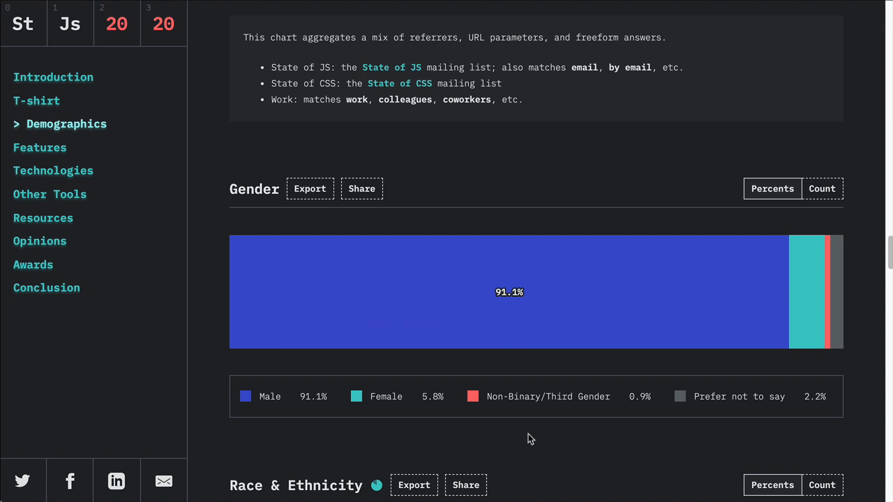
mouse_move(522, 441)
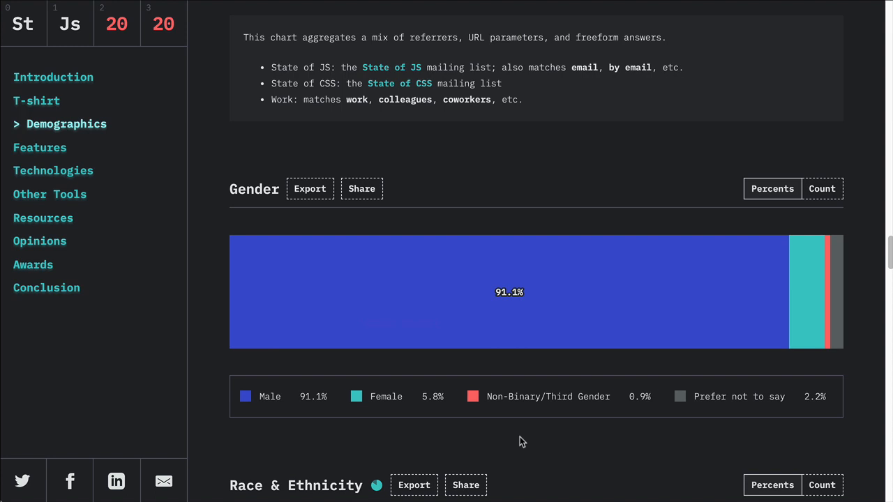
scroll(down, 3)
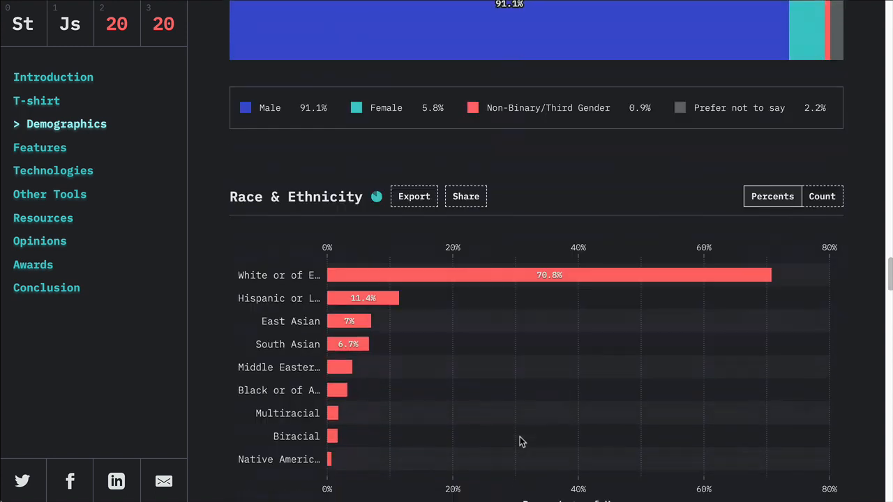
scroll(down, 3)
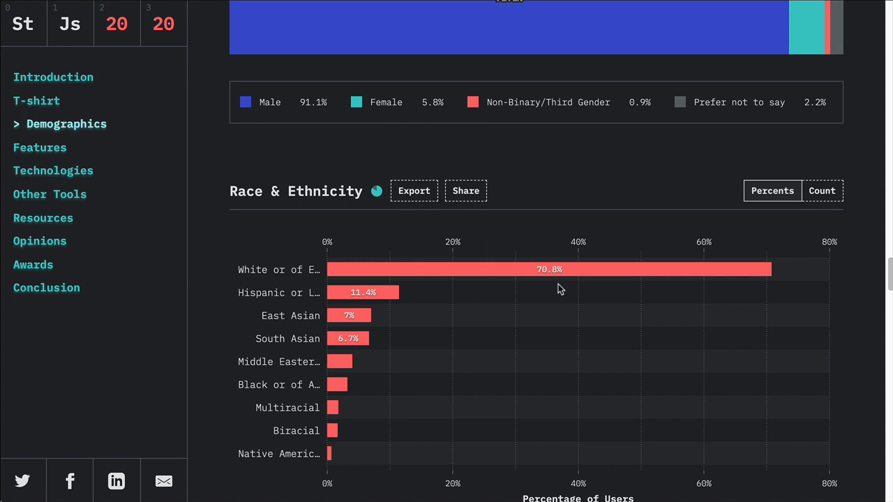
mouse_move(388, 446)
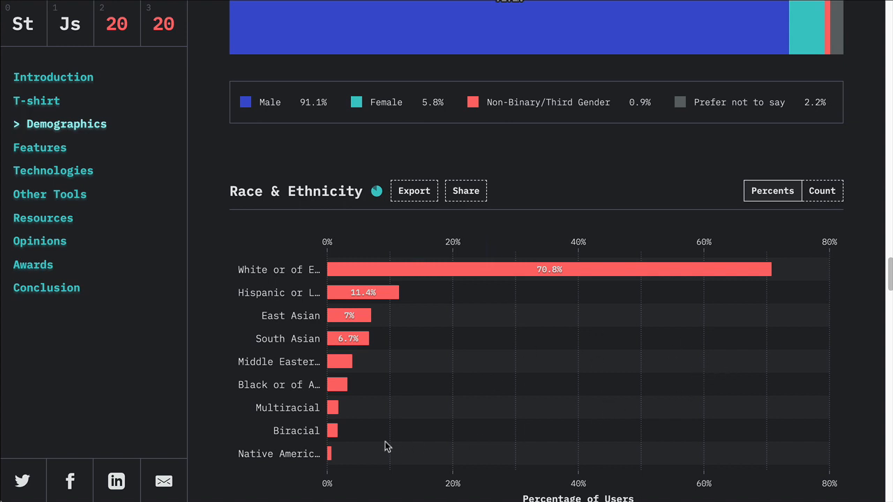
mouse_move(452, 416)
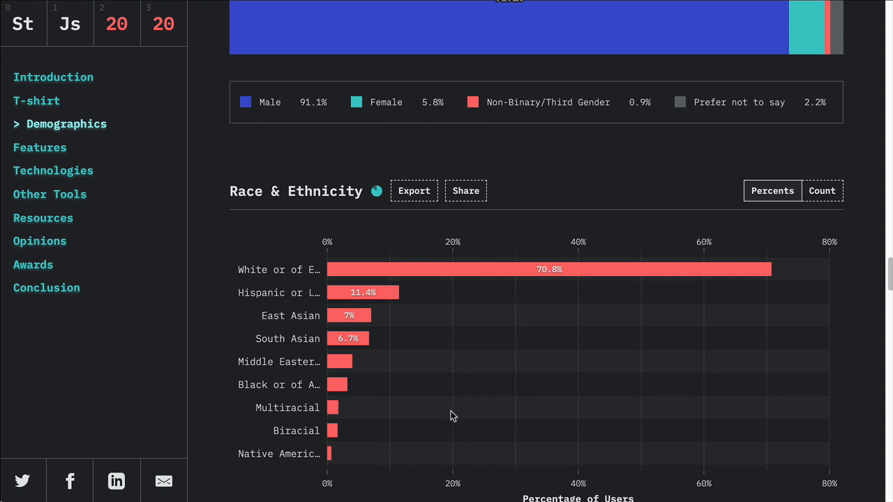
mouse_move(533, 436)
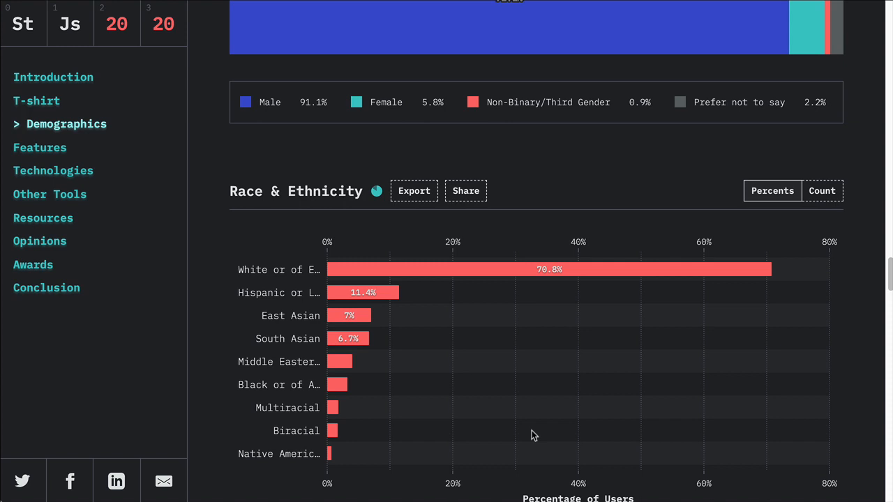
mouse_move(223, 385)
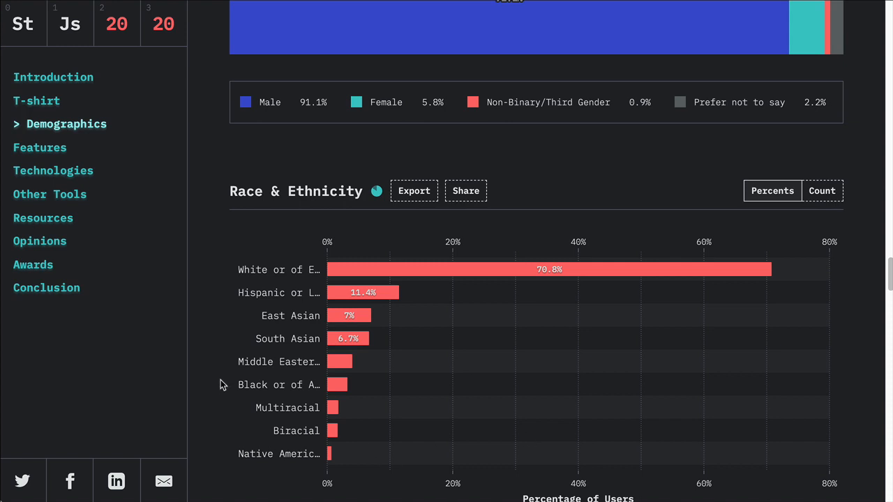
mouse_move(319, 380)
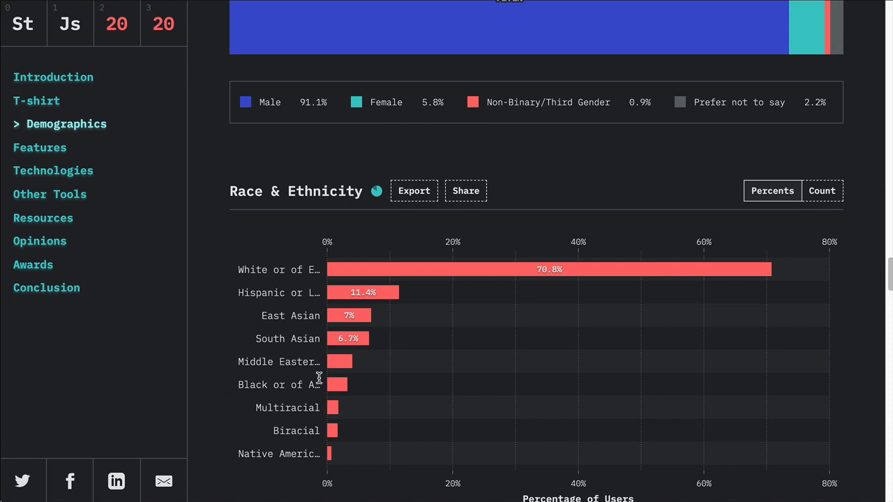
Move past Job Title, Industry Sector and CSS Proficiency to the JavaScript Proficiency chart
scroll(down, 3)
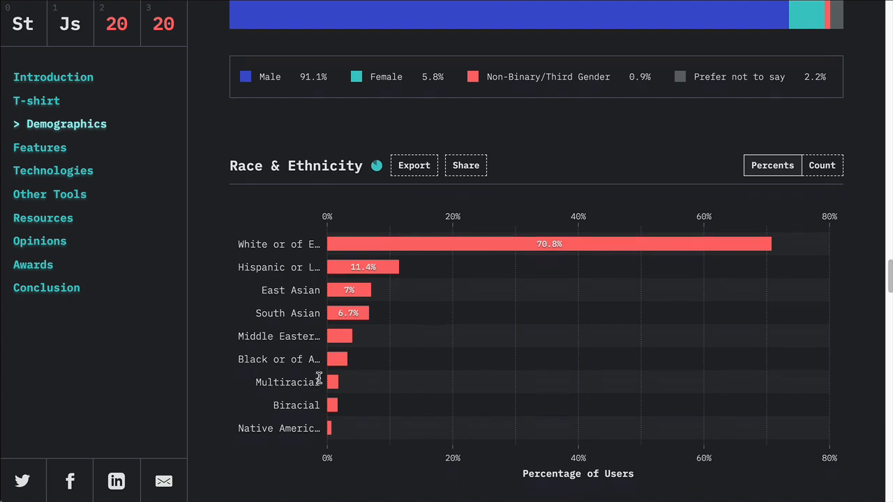
scroll(down, 3)
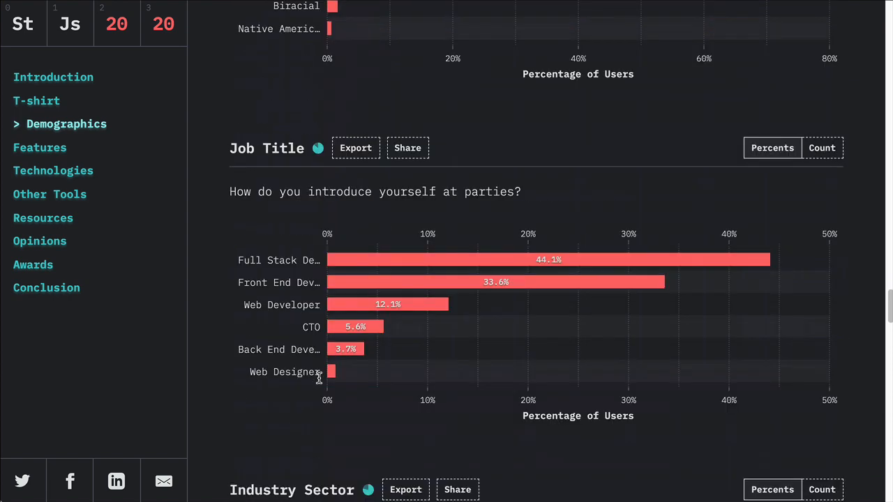
scroll(down, 3)
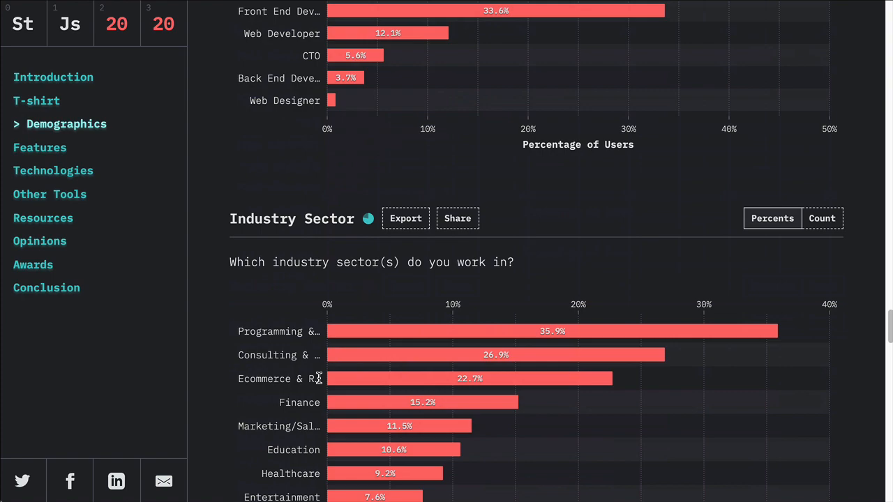
scroll(down, 3)
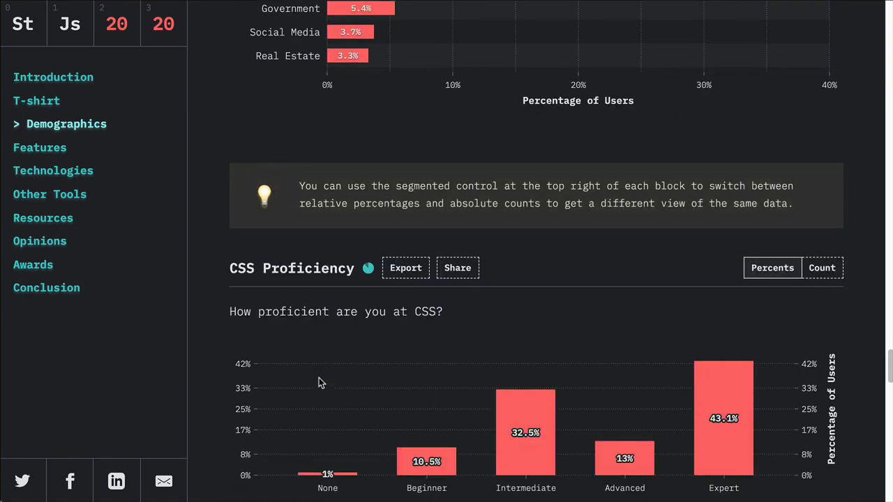
scroll(down, 3)
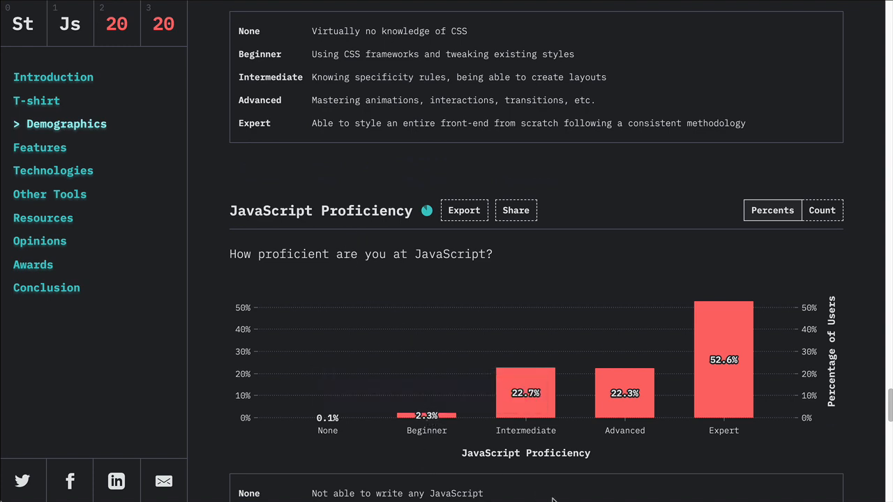
mouse_move(628, 481)
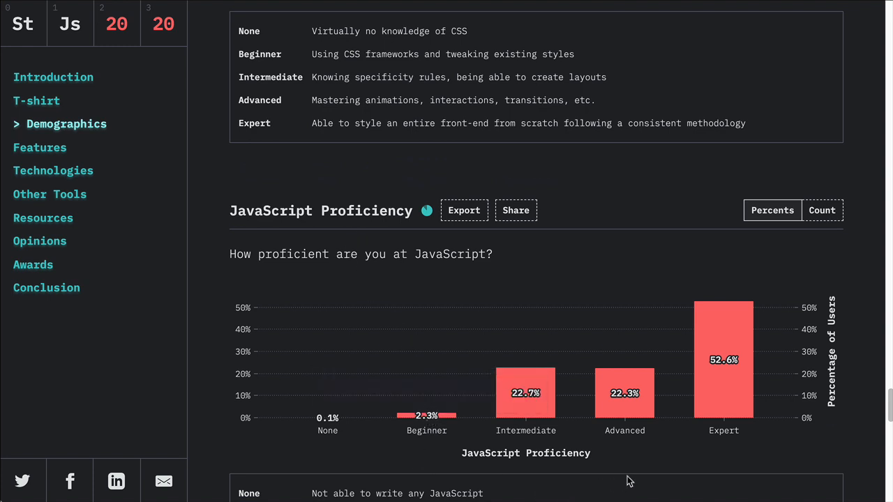
mouse_move(653, 450)
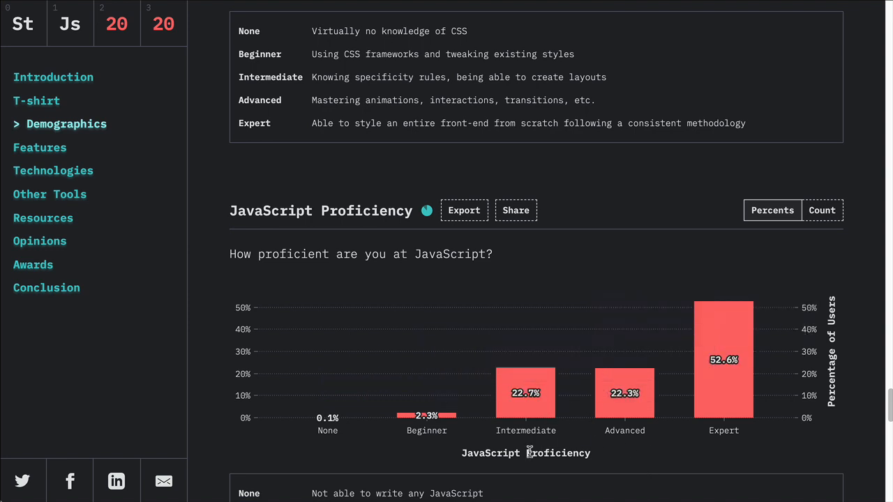
mouse_move(408, 447)
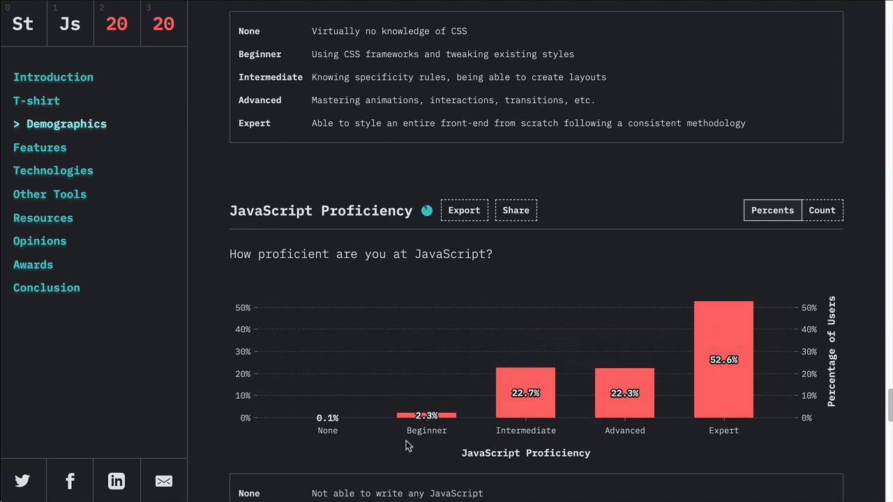
mouse_move(379, 444)
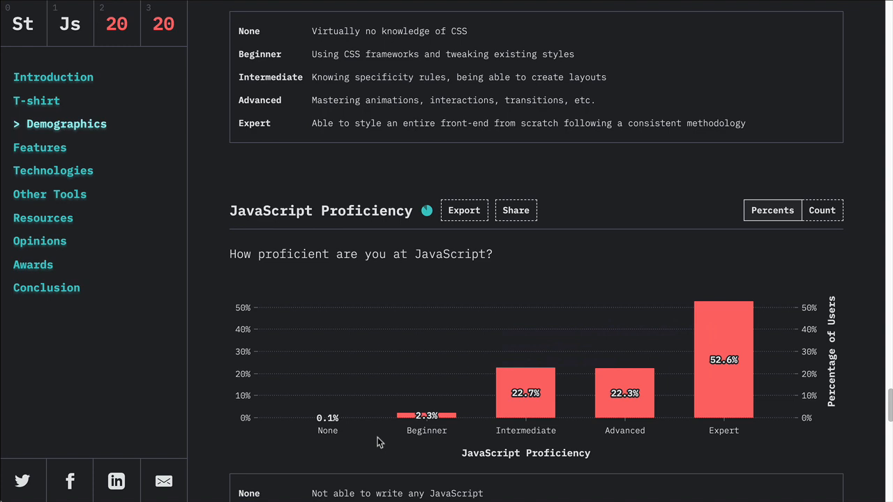
mouse_move(379, 438)
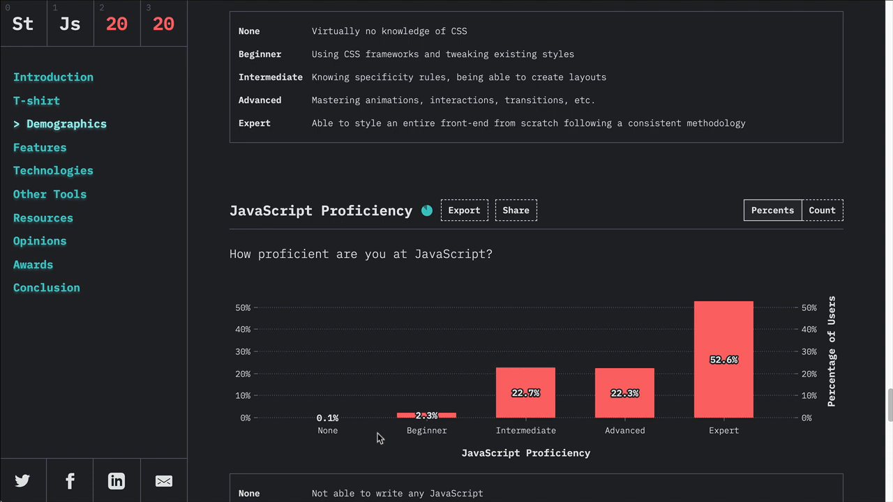
mouse_move(723, 377)
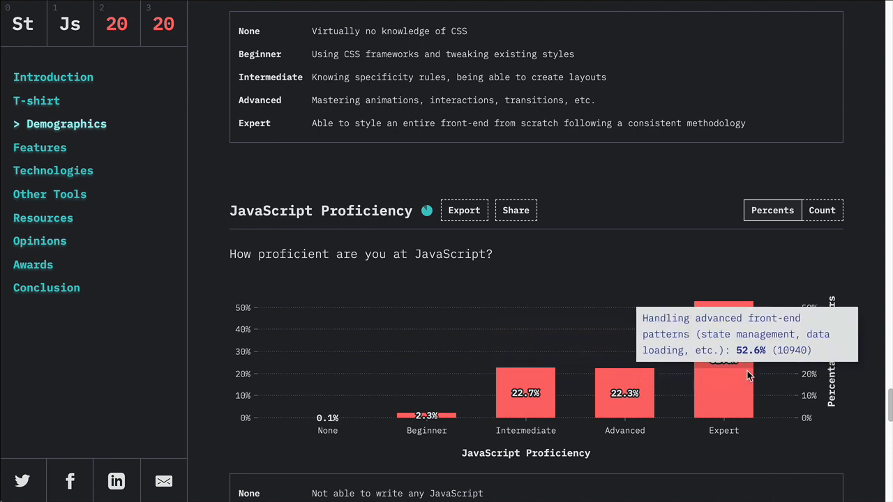
mouse_move(793, 467)
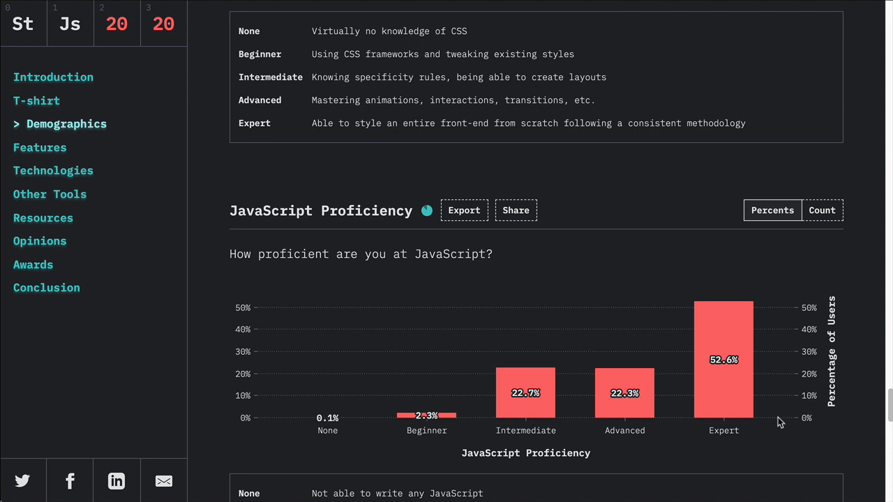
mouse_move(525, 391)
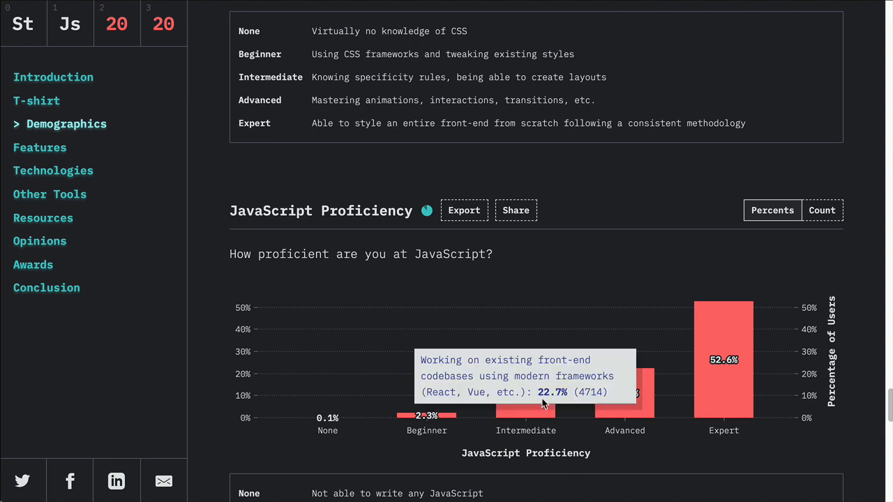
mouse_move(513, 466)
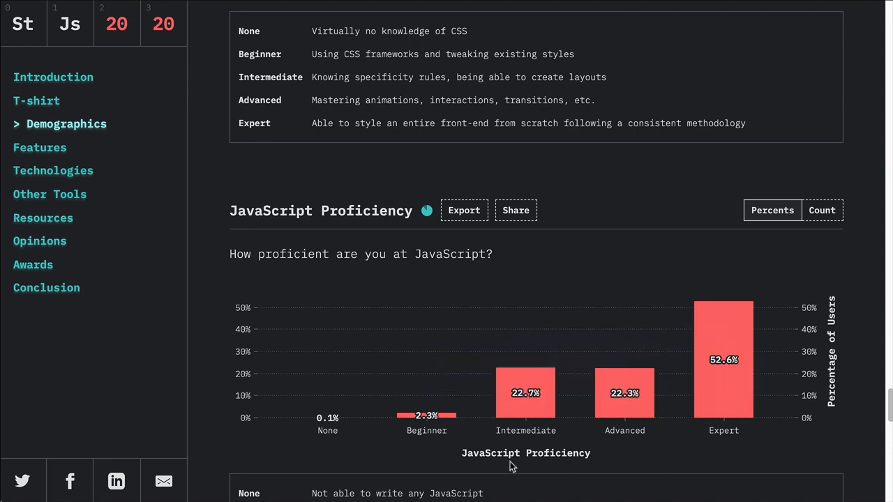
mouse_move(421, 447)
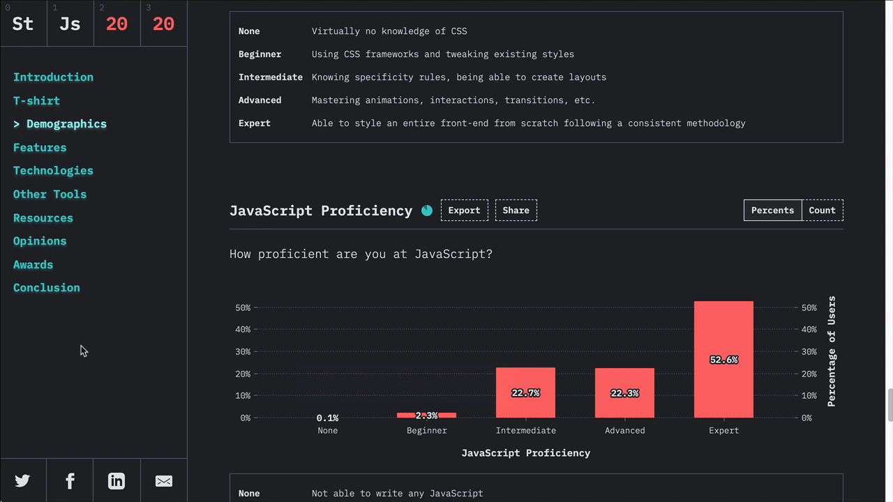
mouse_move(39, 148)
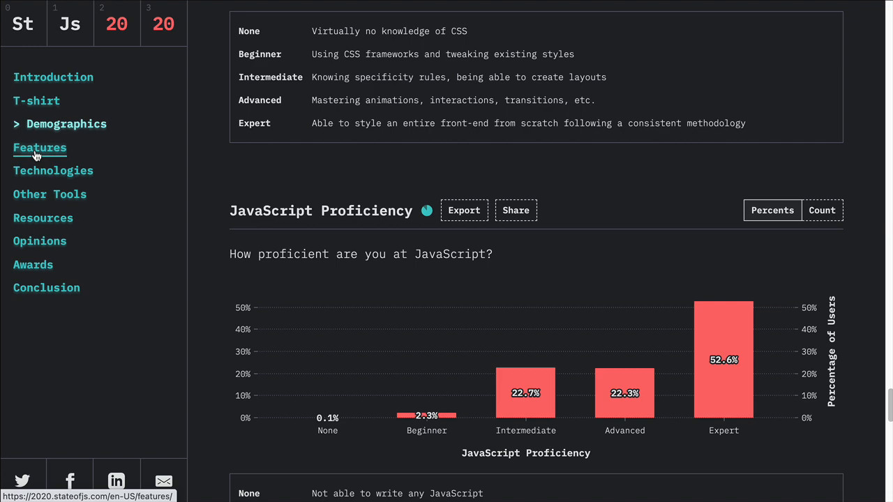
Go to the Features results and reach the Usage Overview bubble chart, checking Web Audio's usage
click(39, 148)
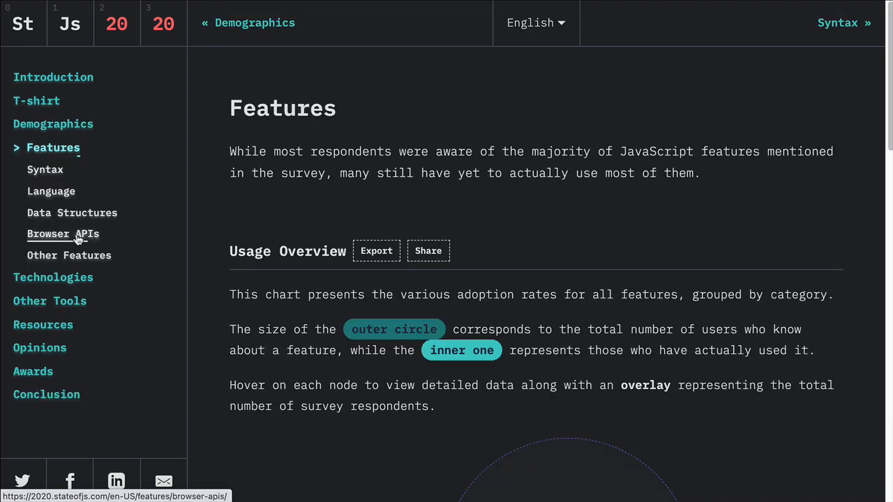
scroll(down, 3)
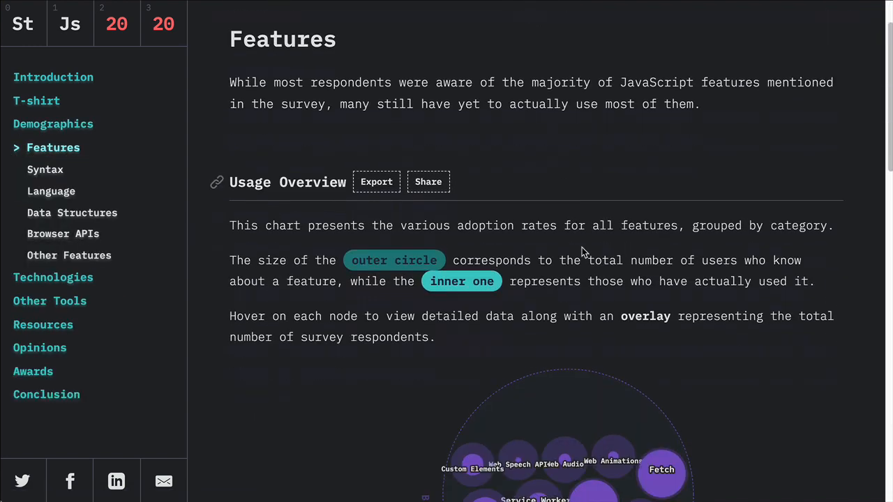
scroll(down, 3)
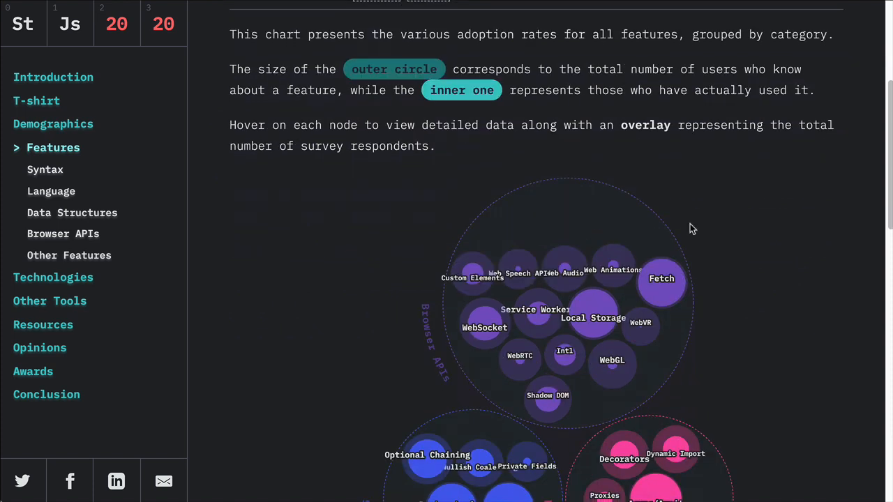
scroll(down, 3)
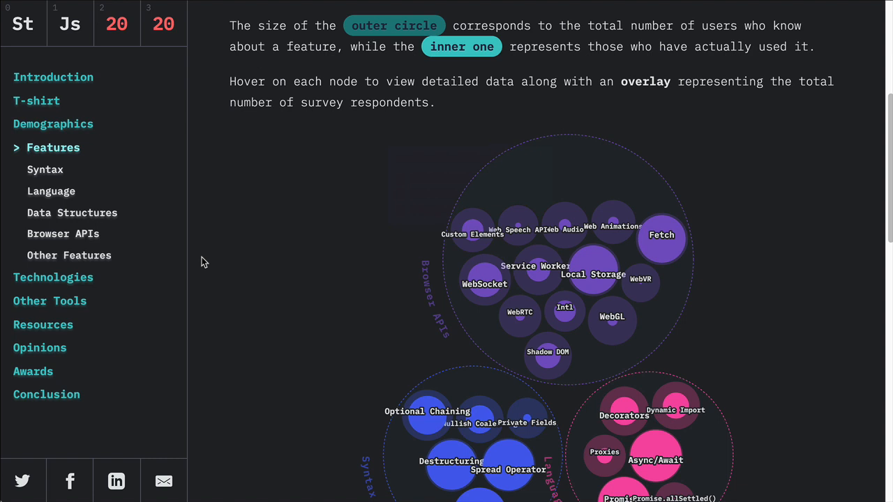
mouse_move(232, 272)
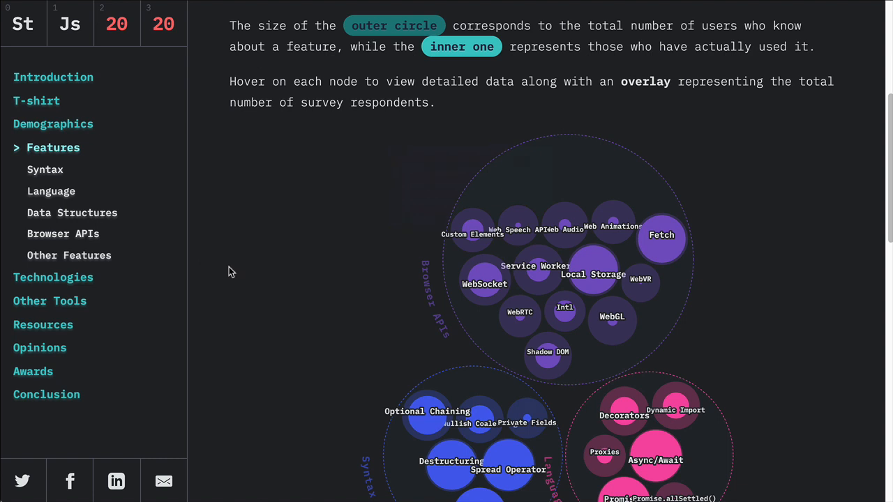
mouse_move(424, 162)
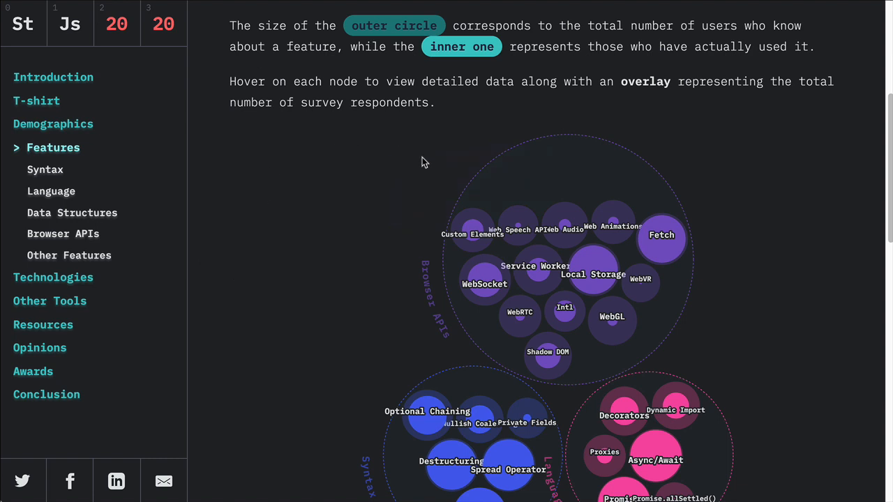
mouse_move(479, 184)
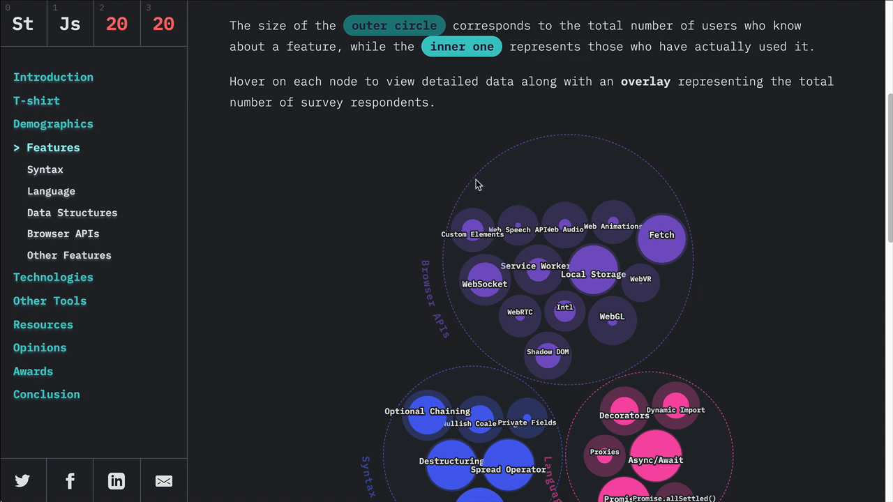
mouse_move(558, 225)
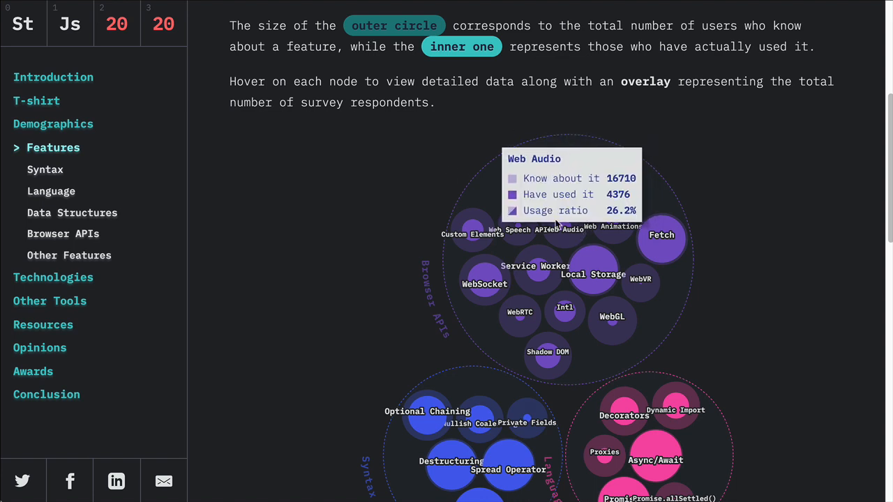
mouse_move(722, 239)
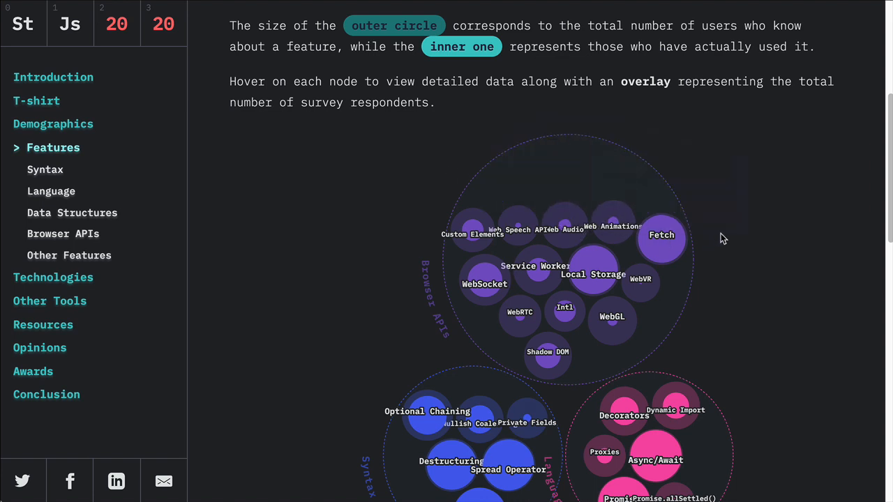
scroll(down, 3)
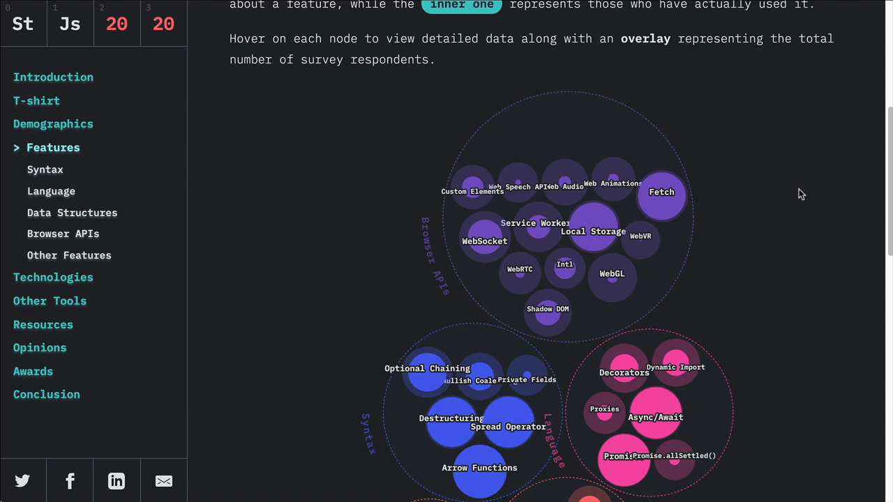
scroll(down, 3)
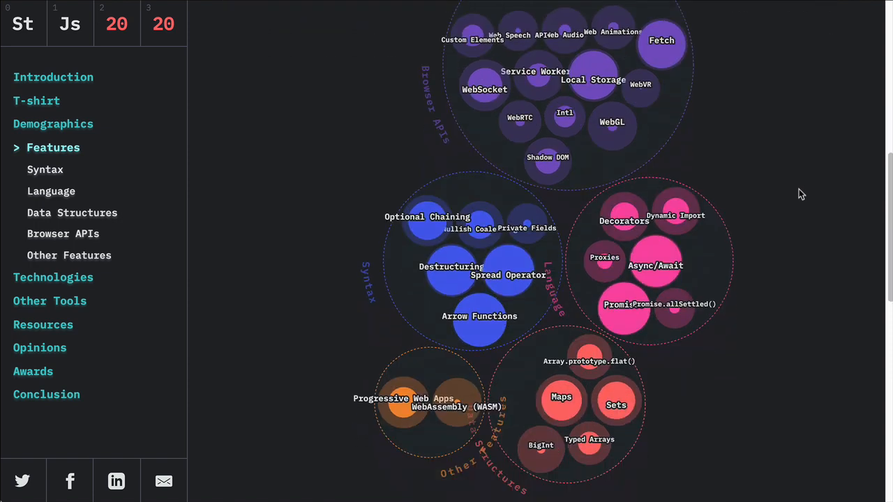
mouse_move(824, 236)
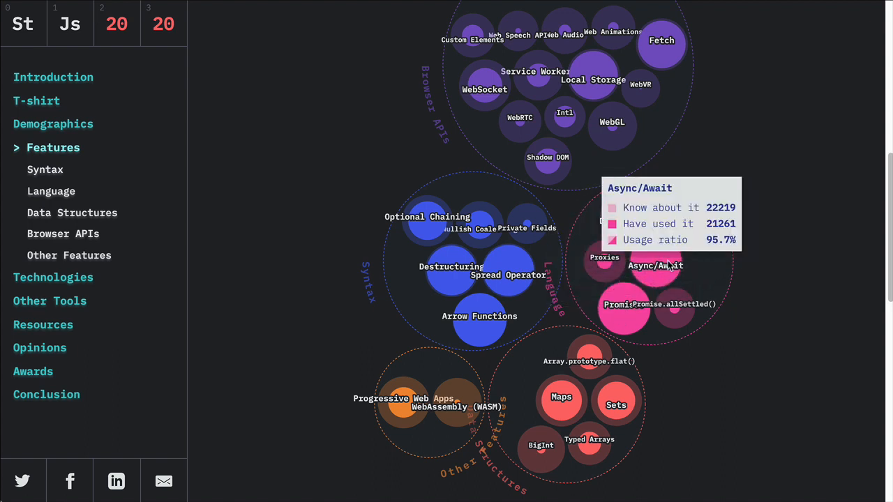
mouse_move(854, 272)
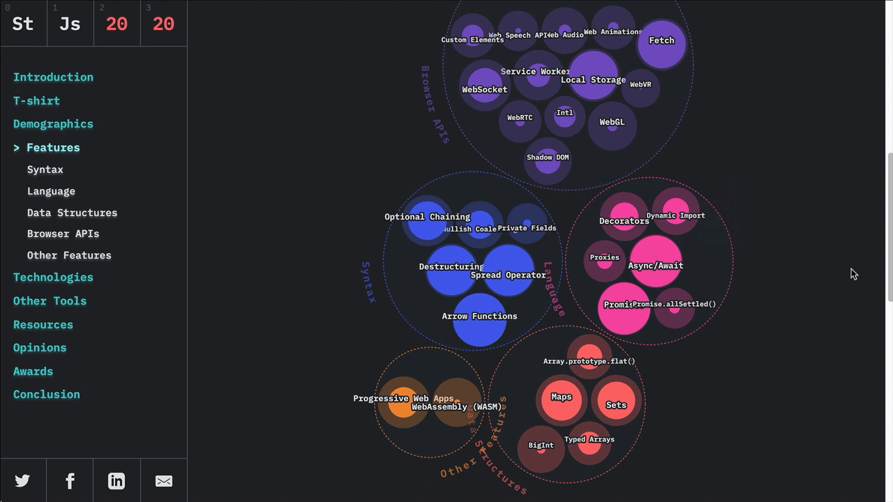
mouse_move(354, 293)
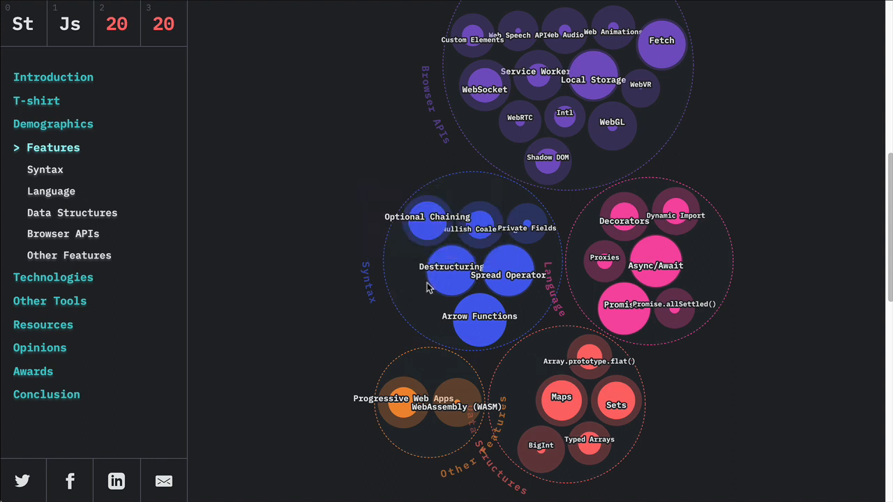
mouse_move(480, 332)
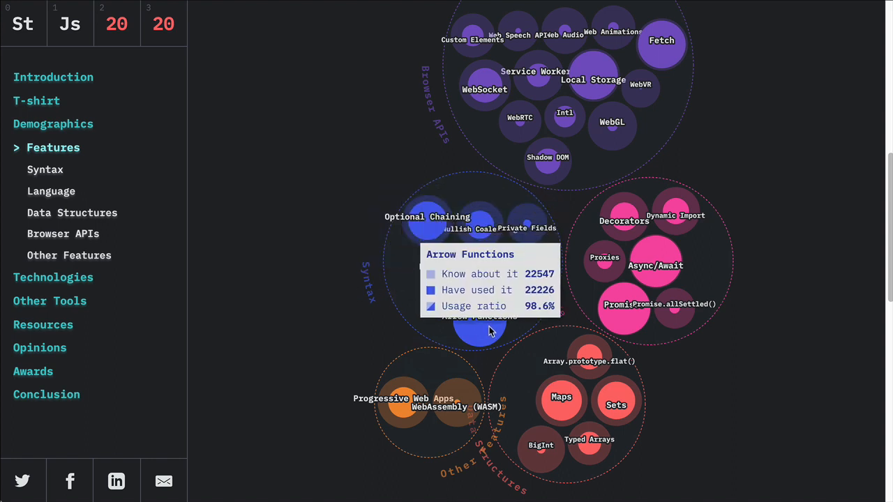
mouse_move(259, 321)
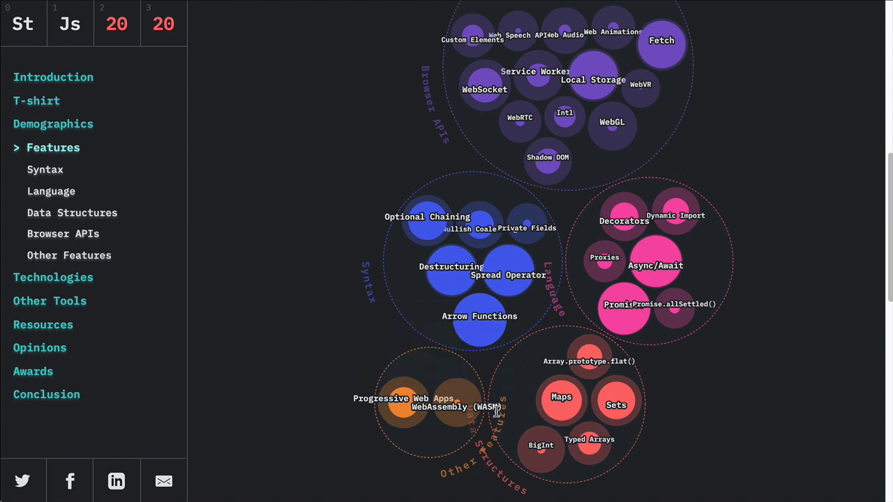
mouse_move(656, 413)
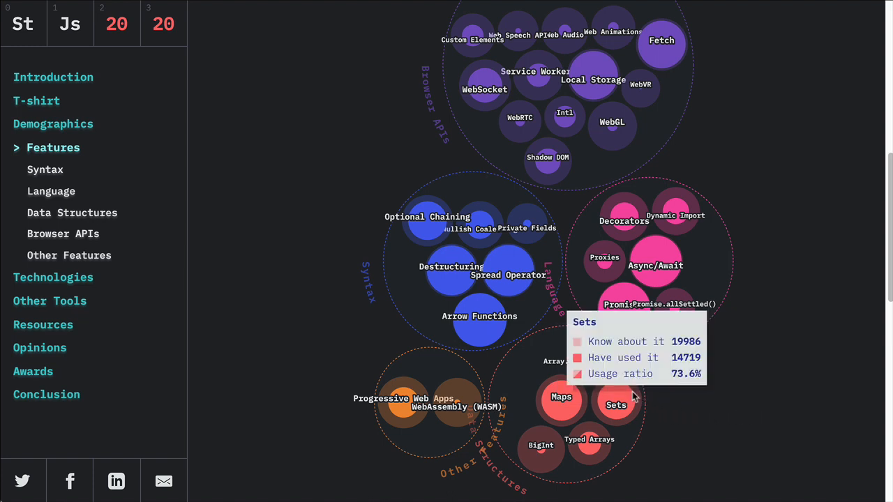
mouse_move(691, 416)
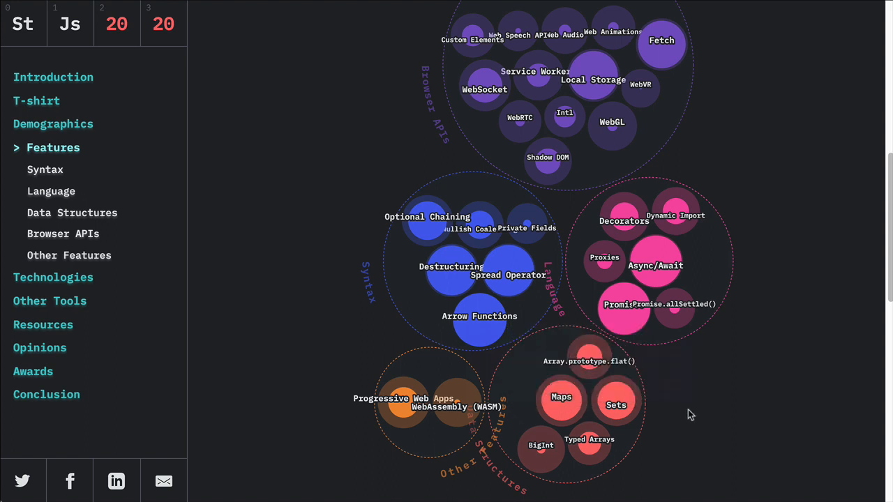
mouse_move(733, 430)
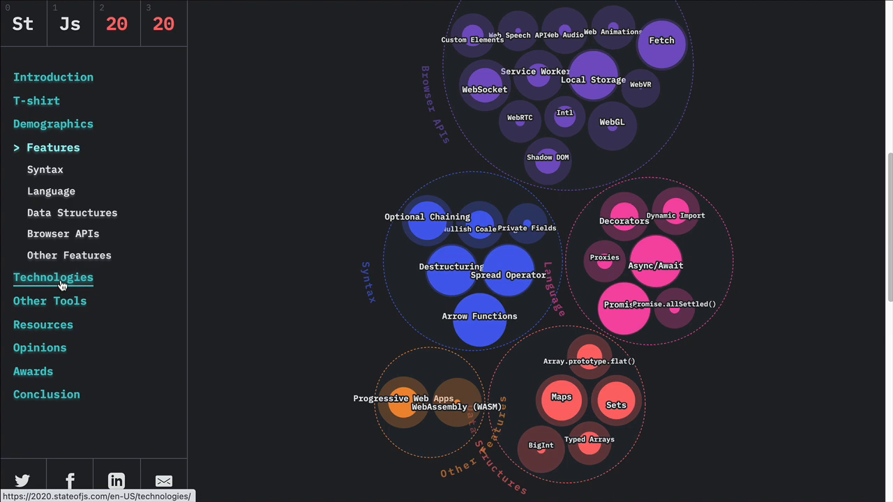
Go to the Technologies results showing the Changes Over Time chart with webpack, React and TypeScript
click(53, 276)
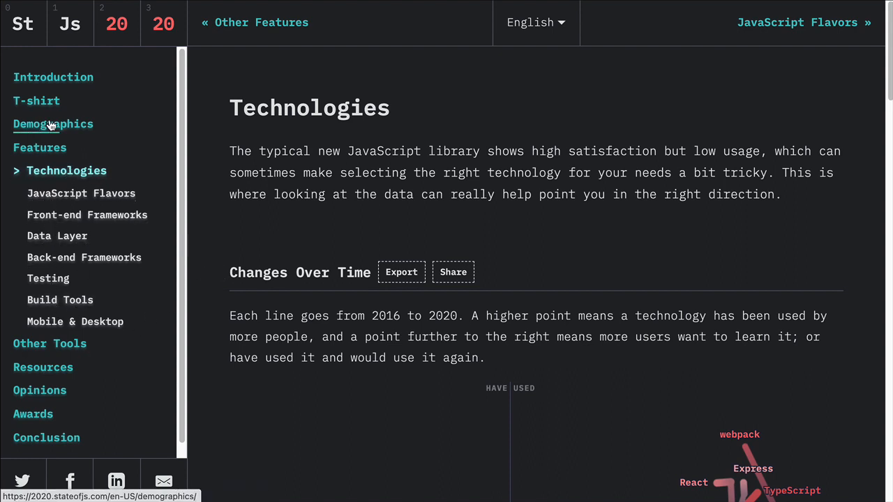
mouse_move(312, 390)
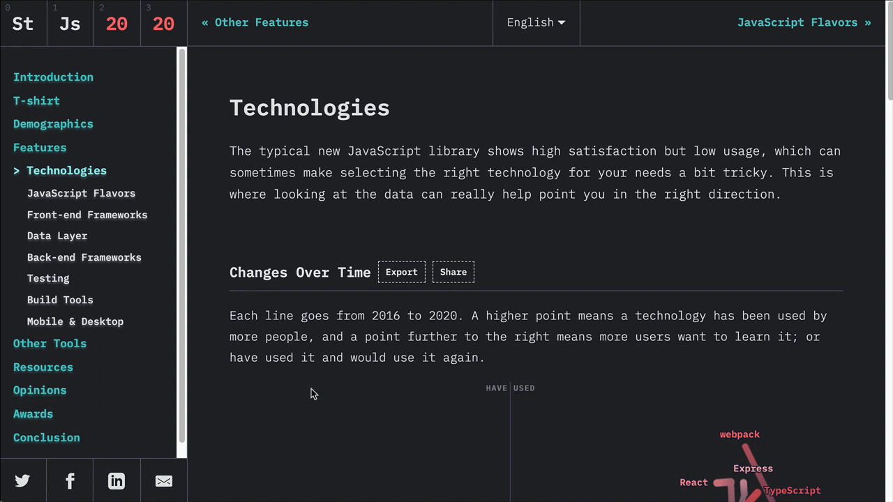
mouse_move(34, 413)
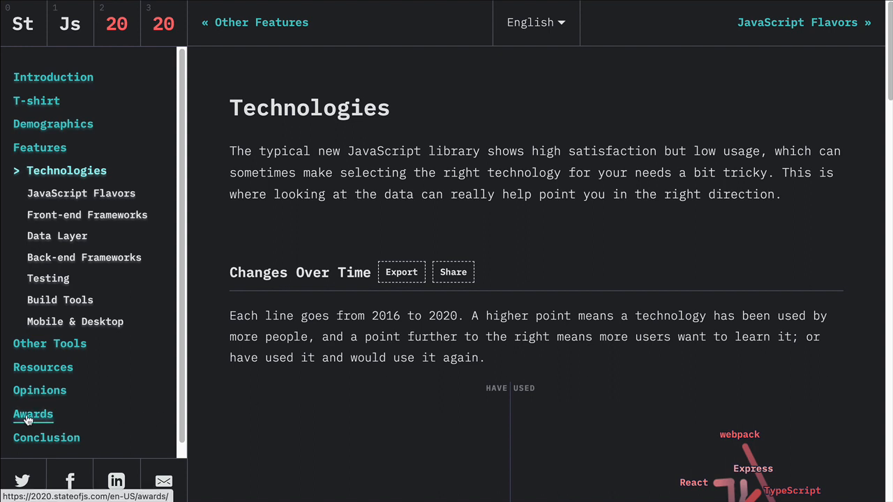
Go to the Awards page and reveal TypeScript as Most Adopted Technology (+14.7% usage)
click(33, 414)
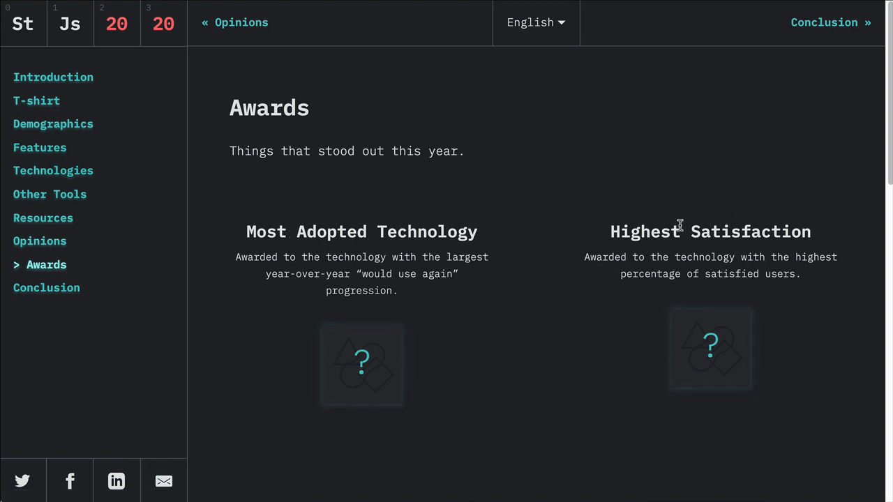
mouse_move(271, 410)
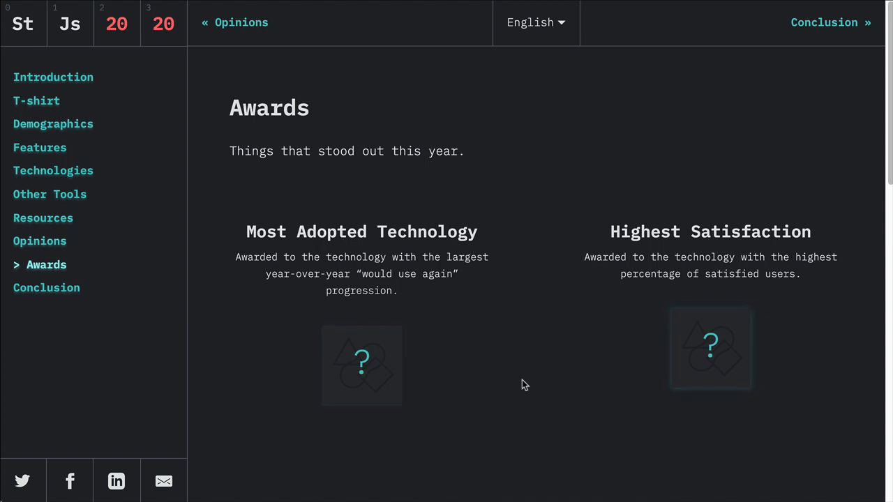
click(362, 366)
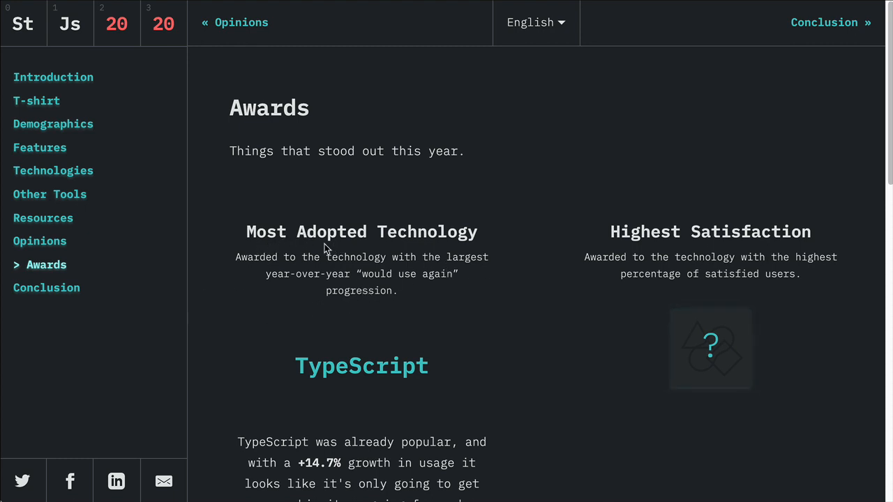
mouse_move(469, 292)
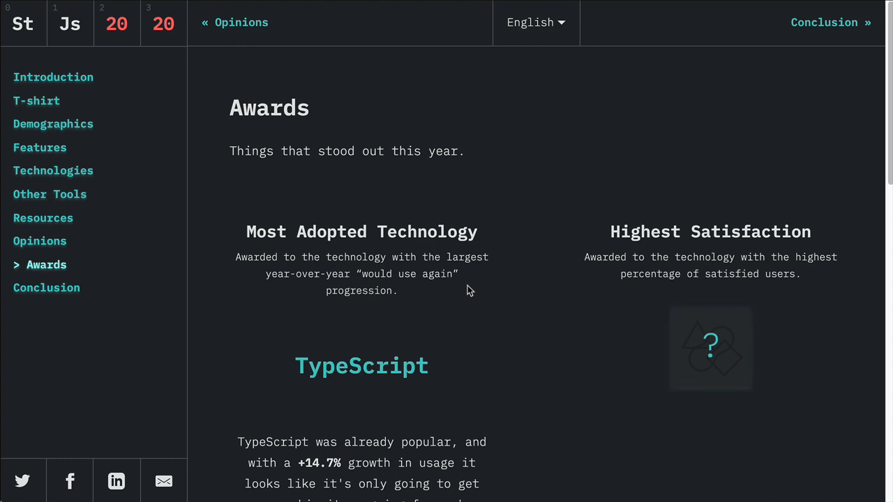
mouse_move(524, 344)
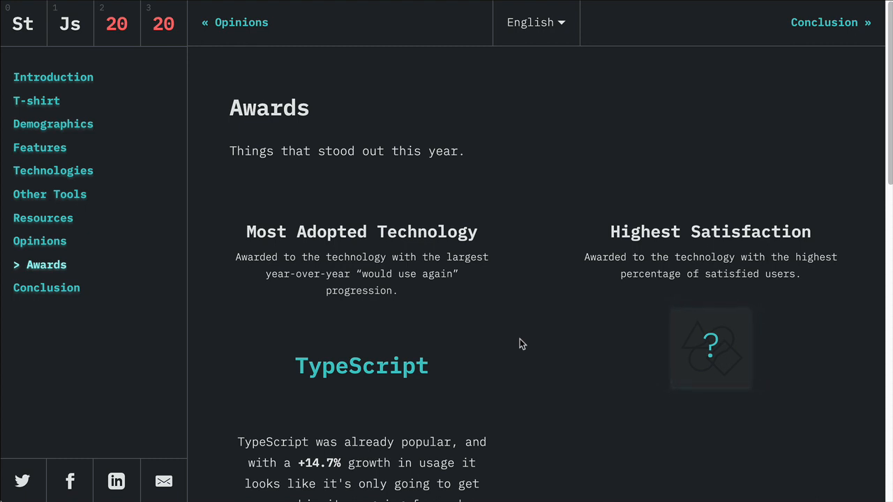
mouse_move(558, 289)
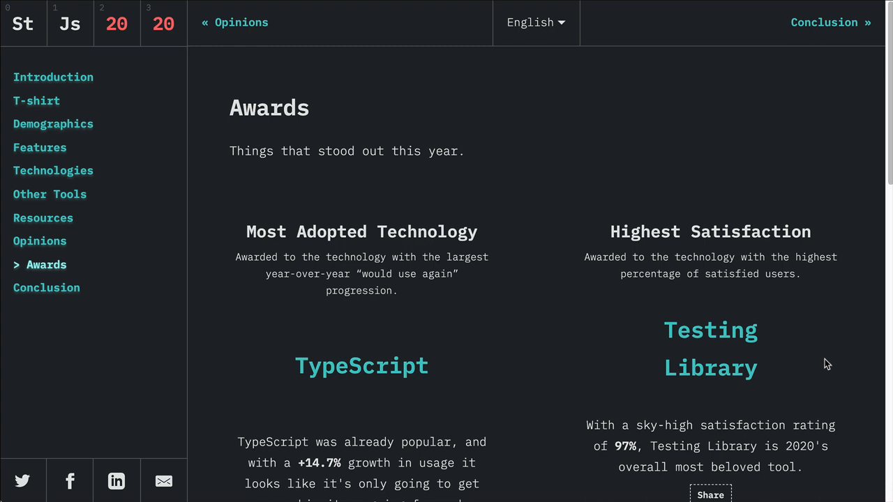
mouse_move(818, 278)
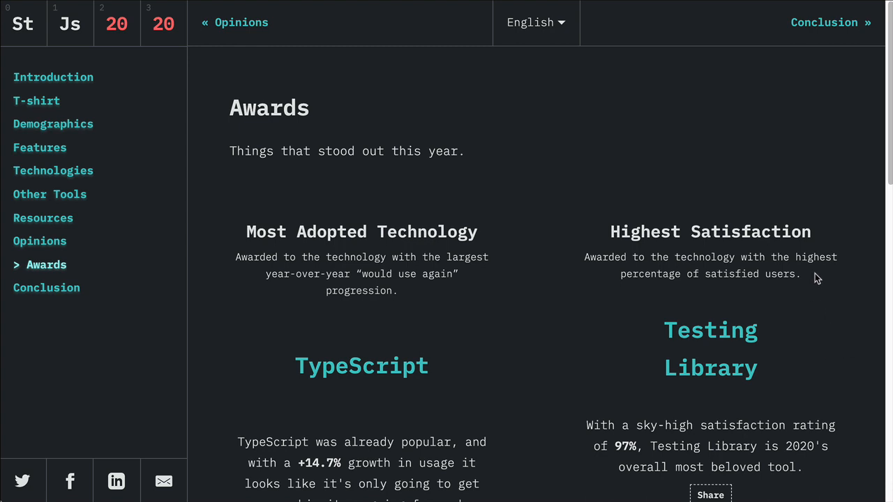
mouse_move(729, 218)
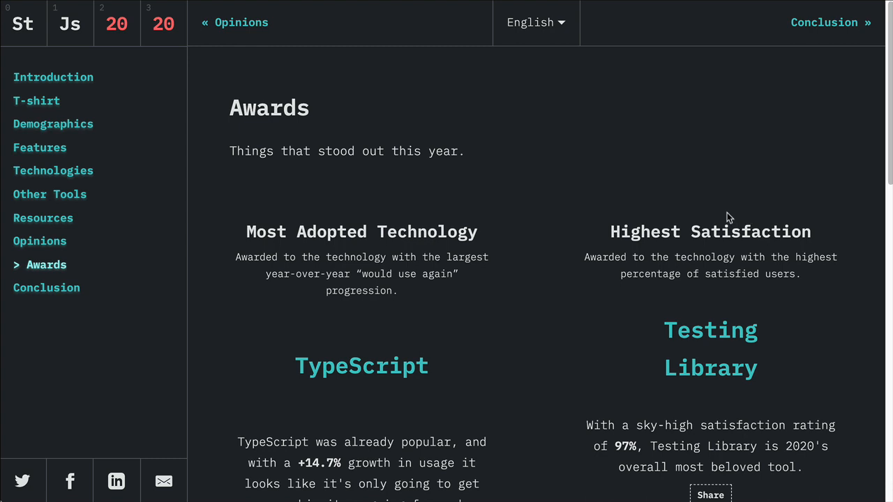
mouse_move(732, 212)
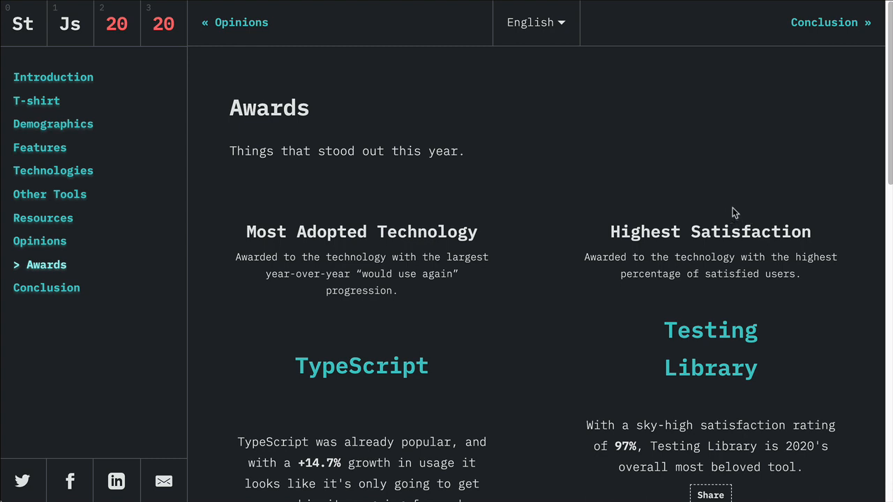
mouse_move(543, 283)
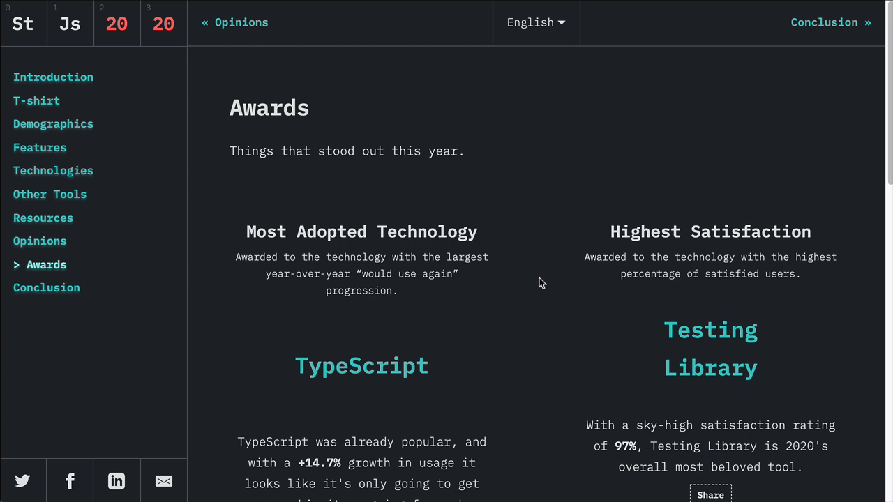
mouse_move(53, 76)
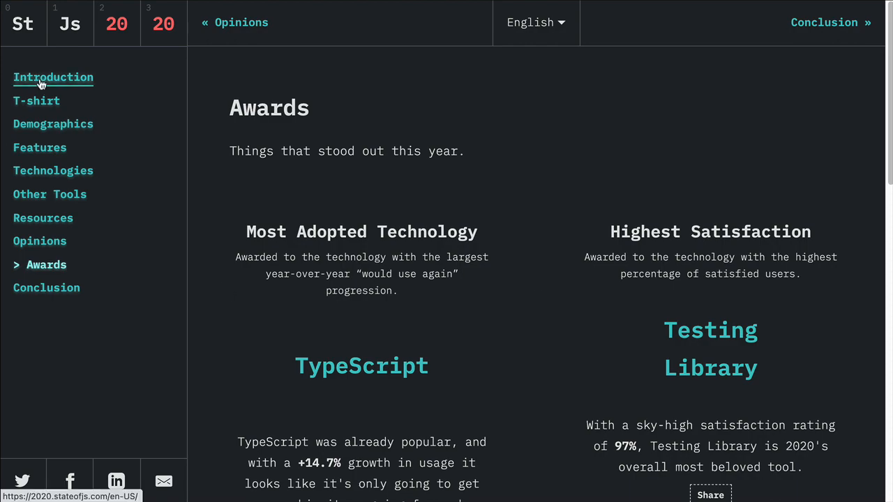
Return to the Introduction page and bring the Stay Tuned email sign-up box into view
click(53, 77)
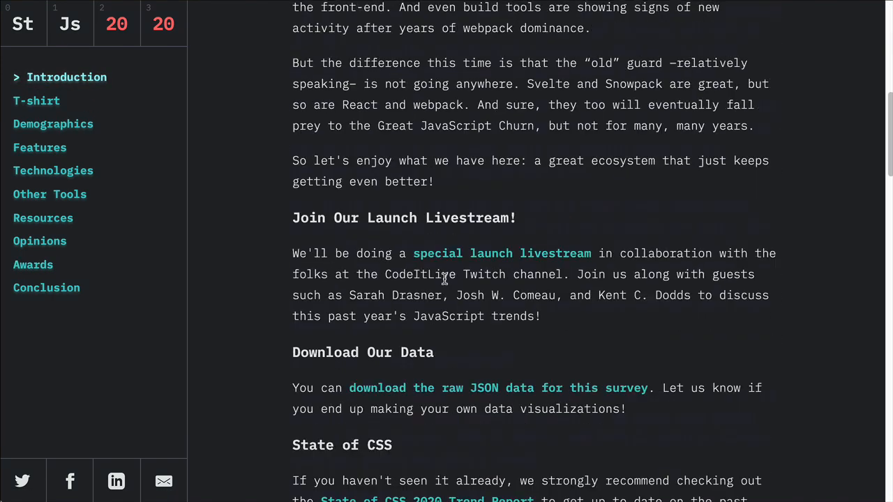
scroll(down, 3)
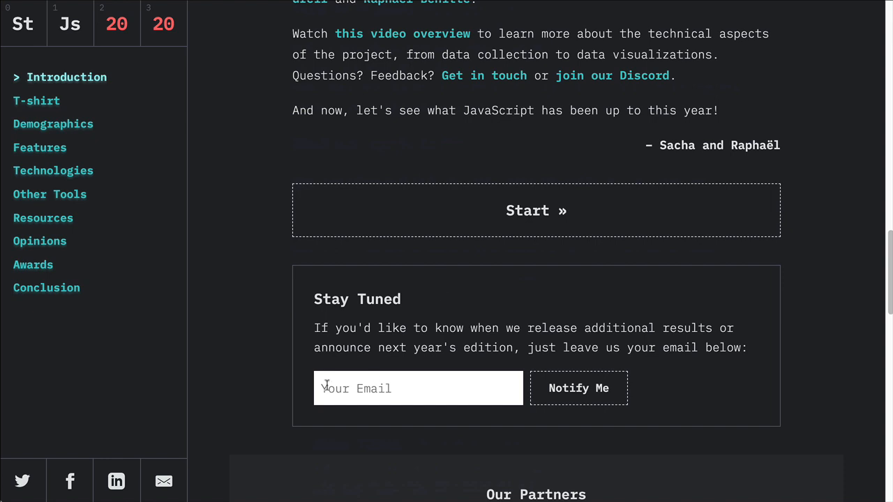
mouse_move(384, 392)
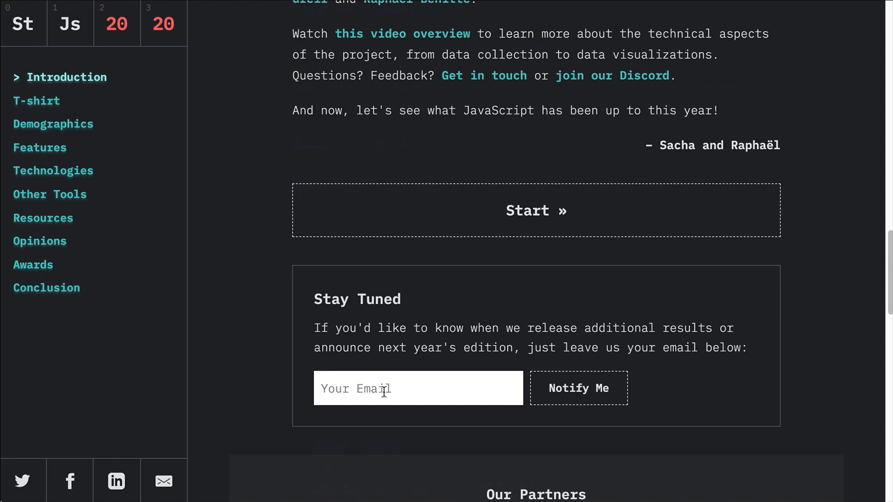